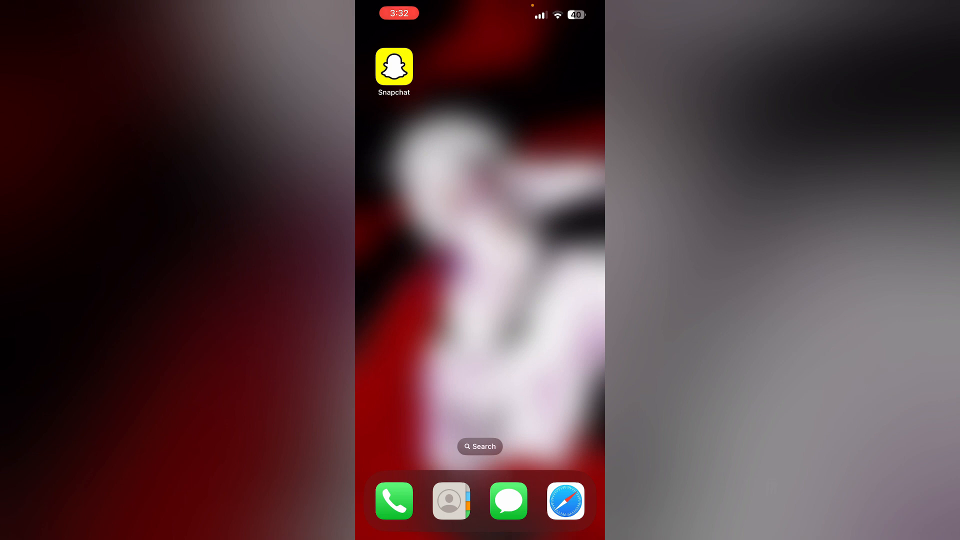
- Launch Snapchat from its home screen icon to reach the camera view
{"action": "left_click", "coordinate": [394, 67]}
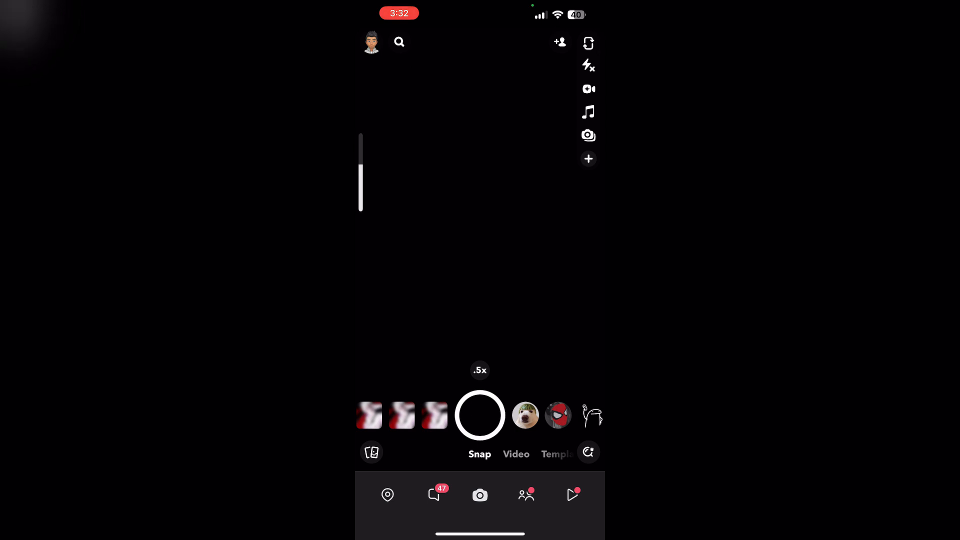
- Exit Snapchat to the iPhone home screen with the Snapchat icon visible
{"action": "key", "text": "home"}
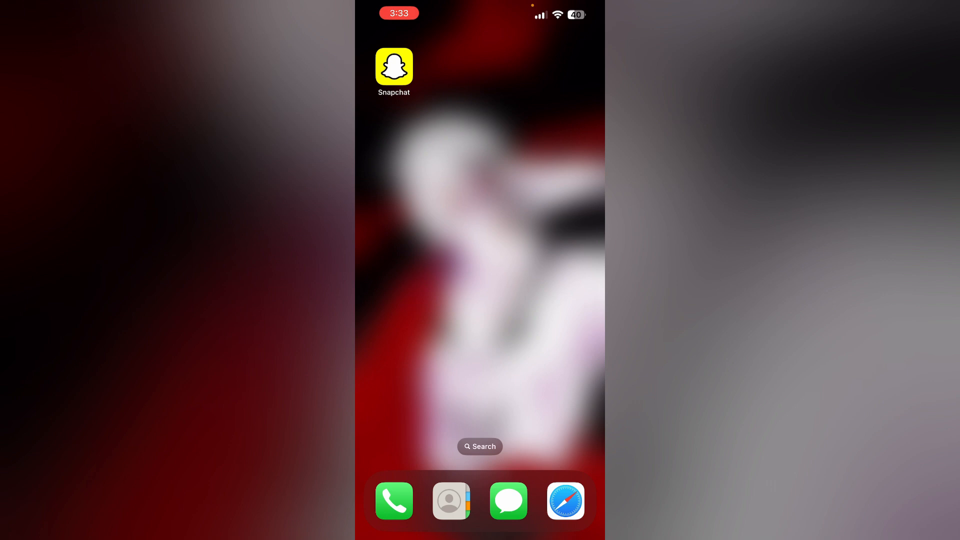
{"action": "left_click", "coordinate": [395, 69]}
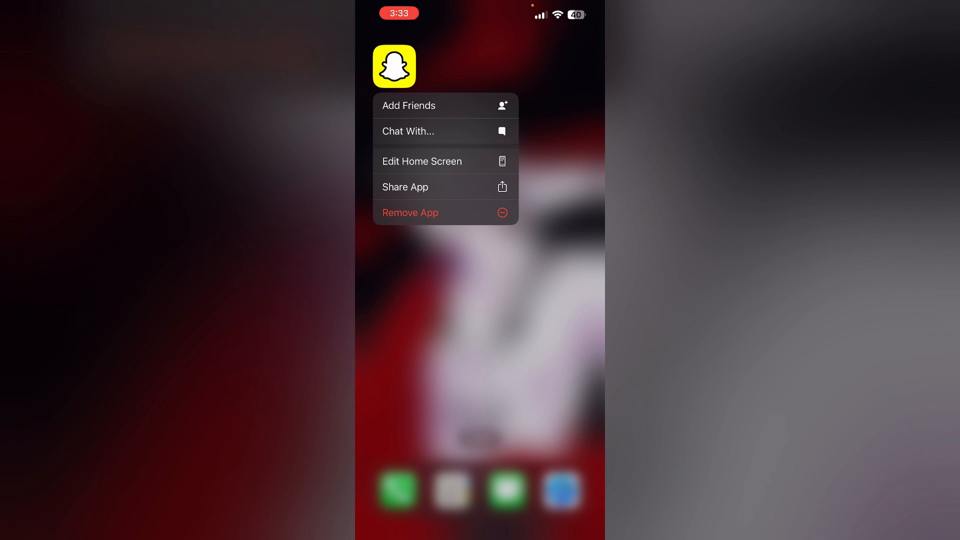
{"action": "left_click", "coordinate": [410, 213]}
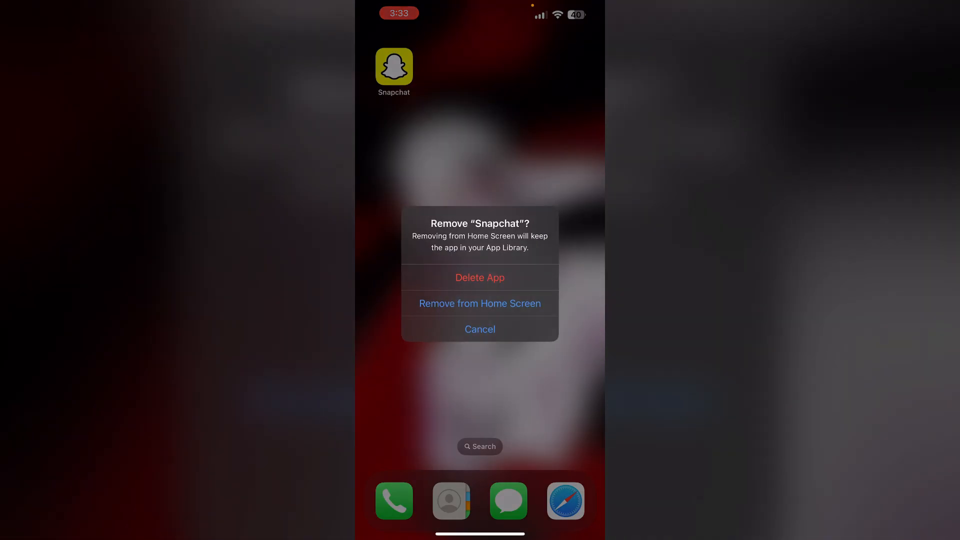
{"action": "left_click", "coordinate": [480, 329]}
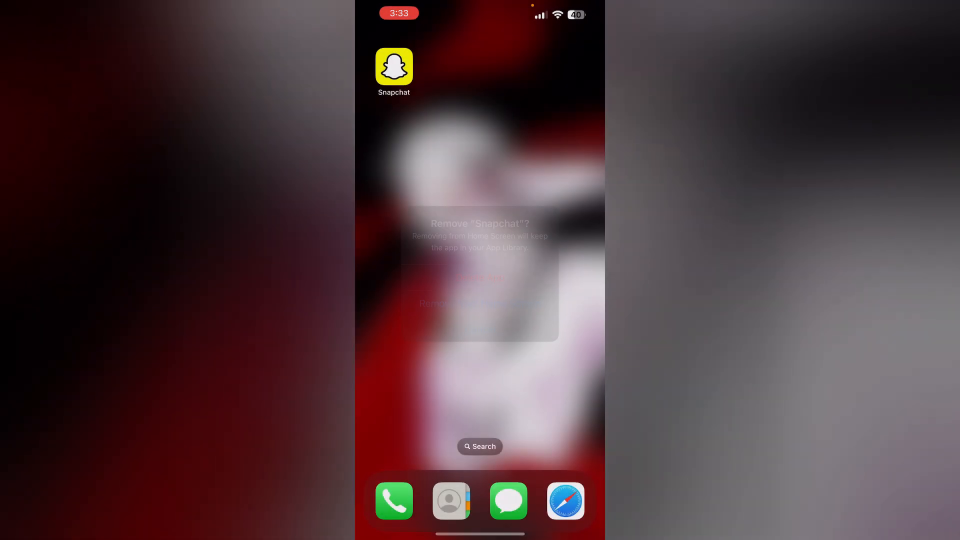